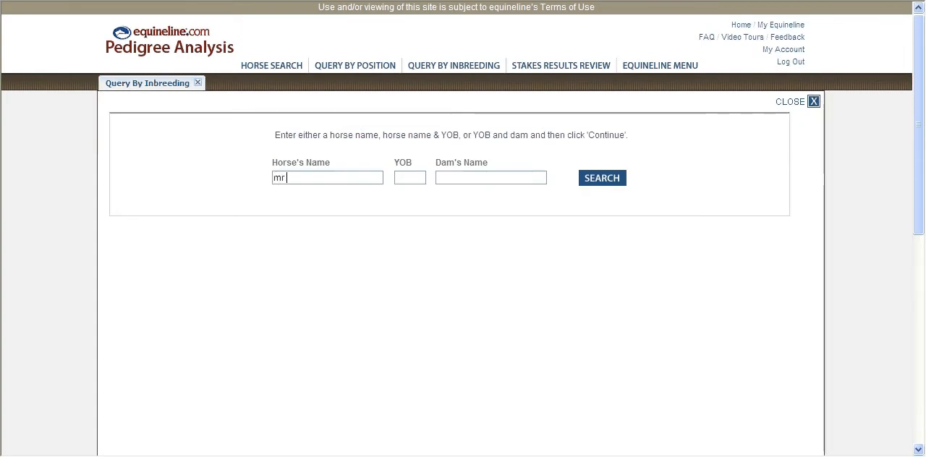
Step: Search 'prosp' and select the 1970 Mr. Prospector as the query horse
type("prospector")
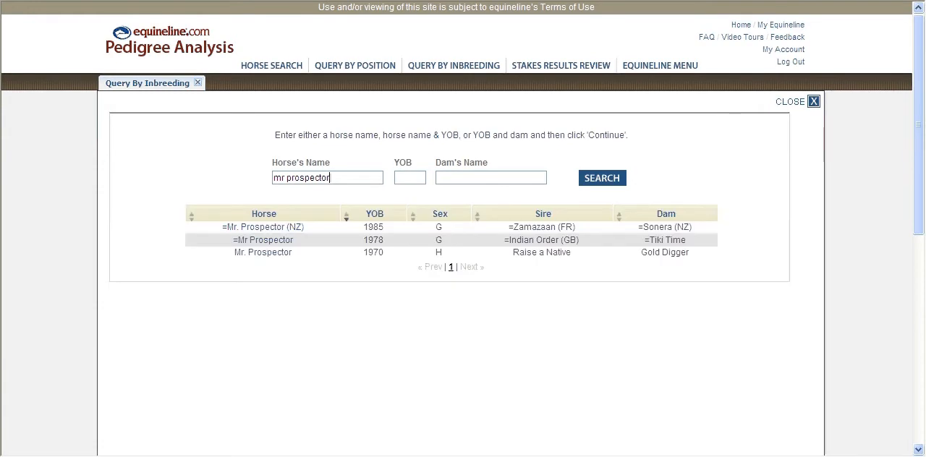
left_click(262, 239)
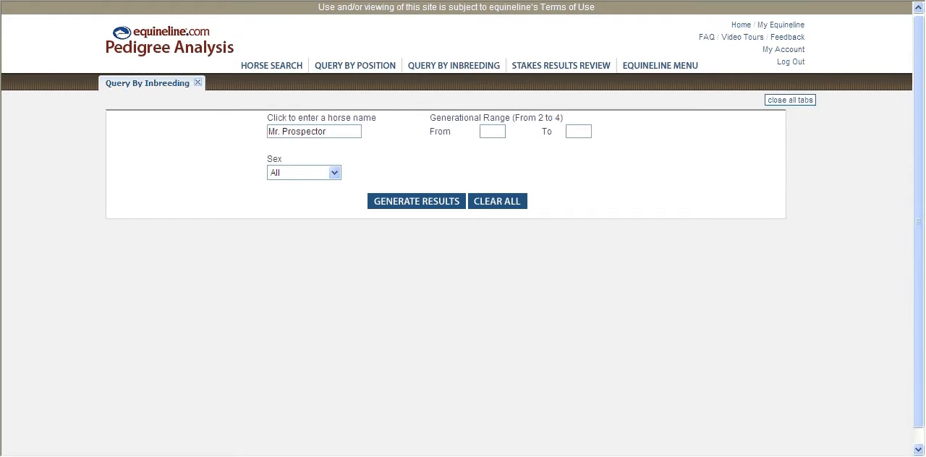
Step: Run the Mr. Prospector query with generations 3 to 3, returning 6,721 foals of racing age
type("3")
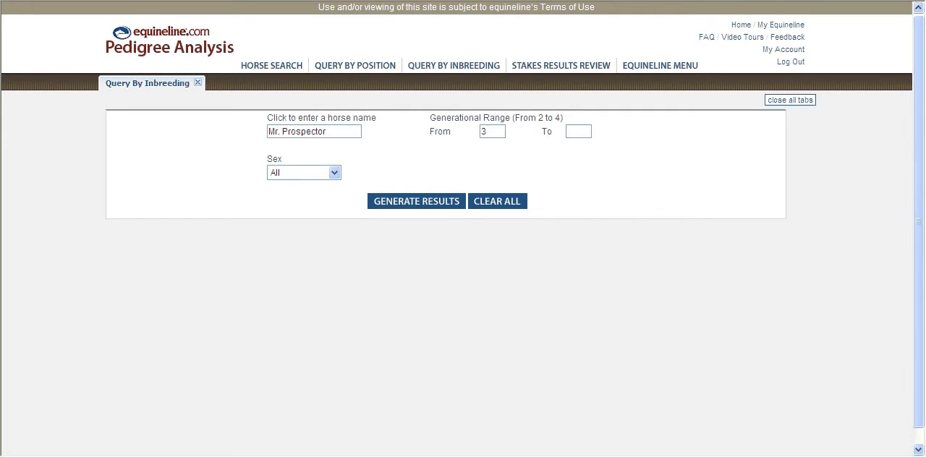
type("3")
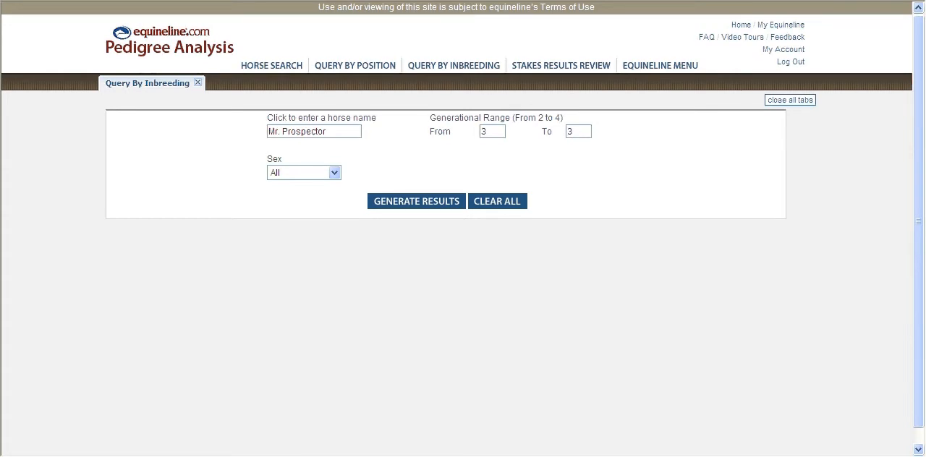
left_click(415, 201)
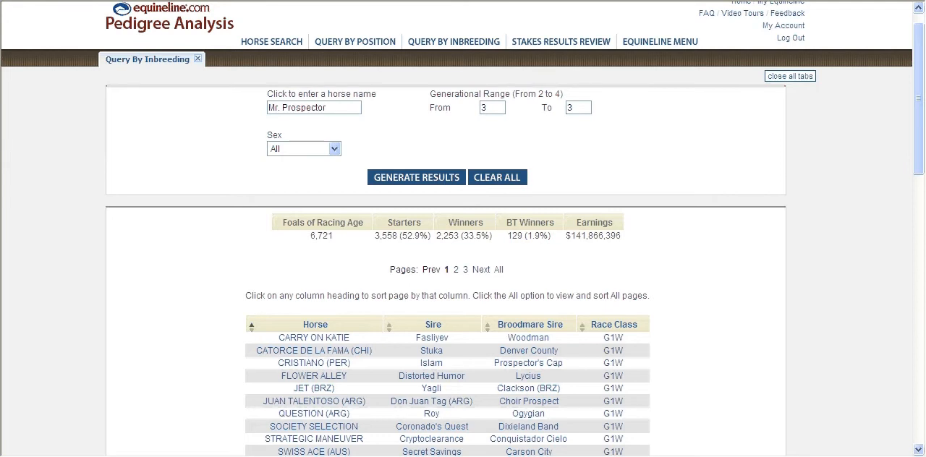
double_click(382, 235)
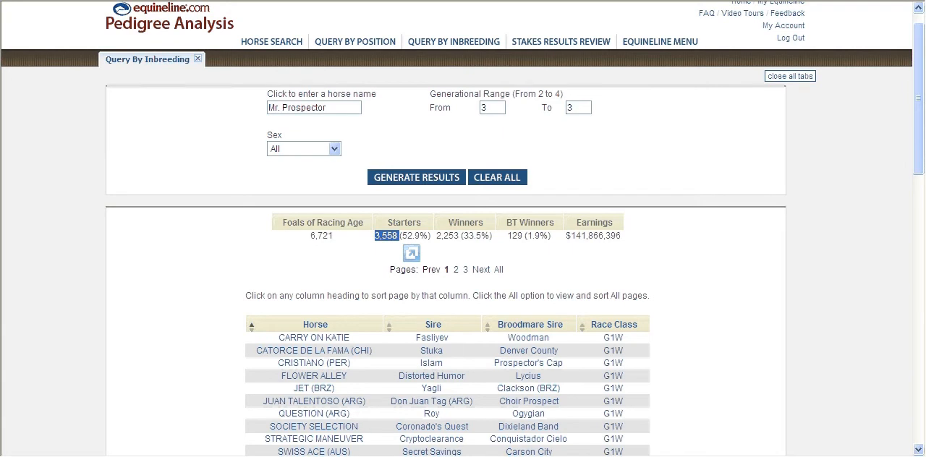
left_click(463, 236)
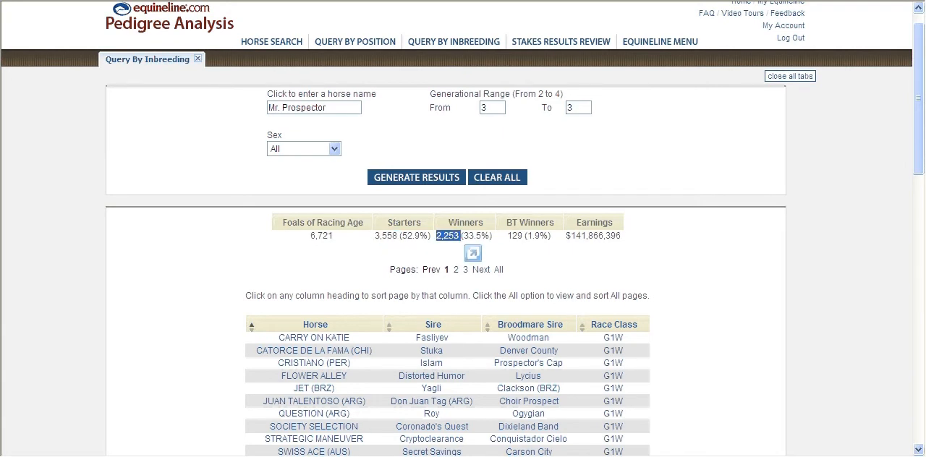
left_click(527, 235)
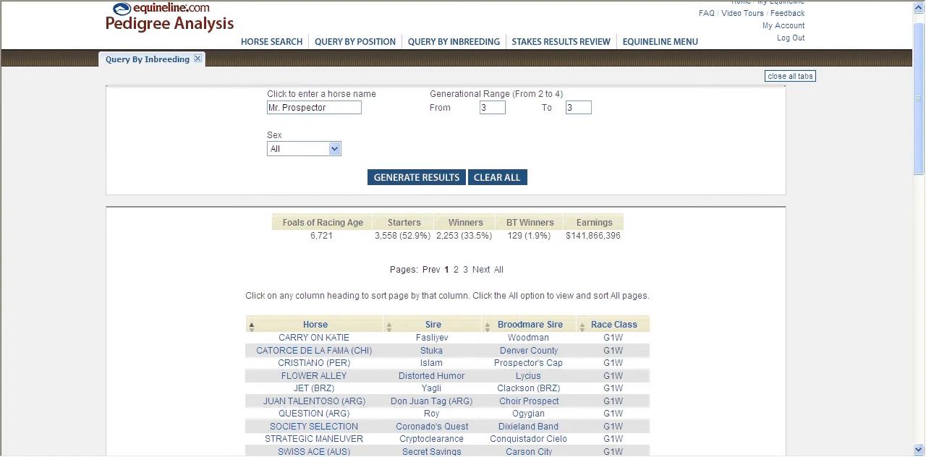
scroll("down", 3)
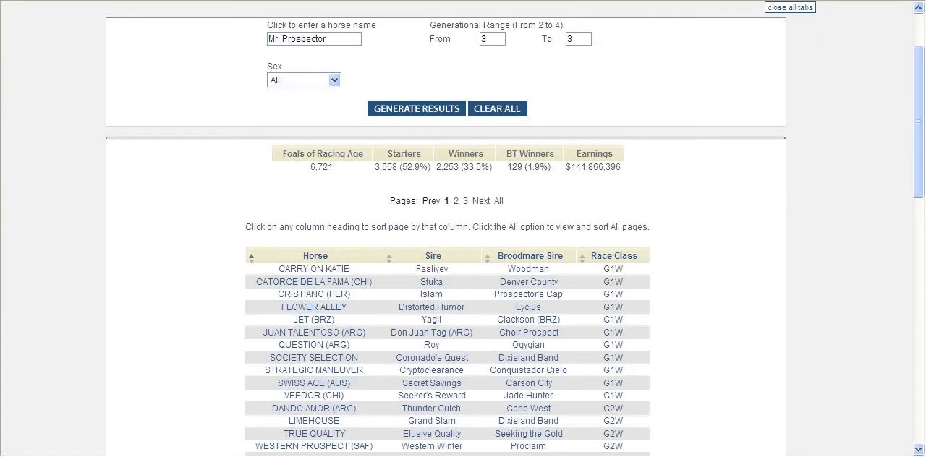
scroll("down", 3)
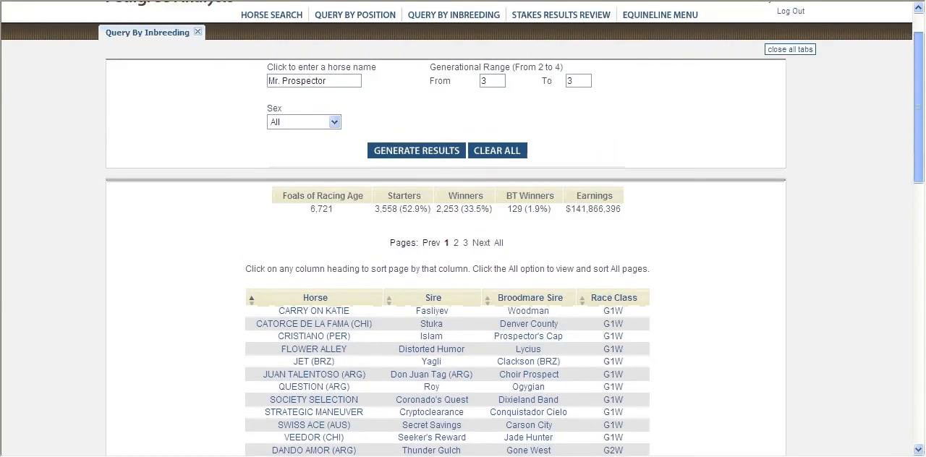
scroll("down", 3)
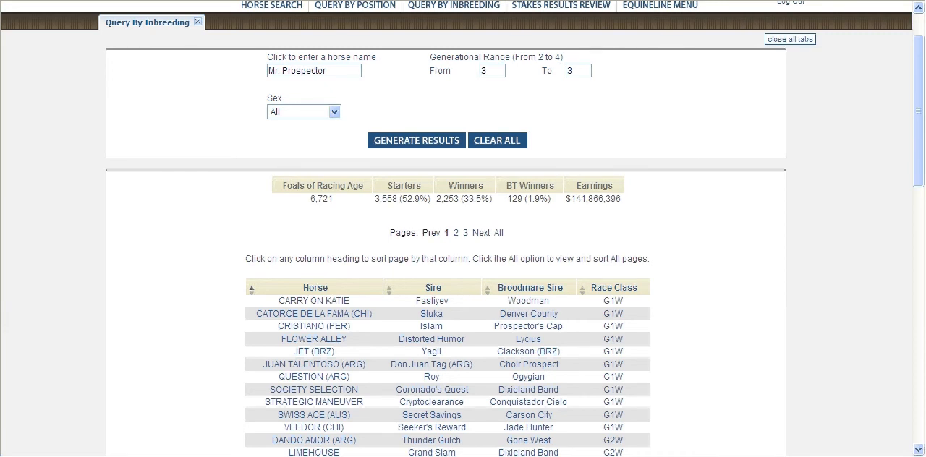
mouse_move(313, 339)
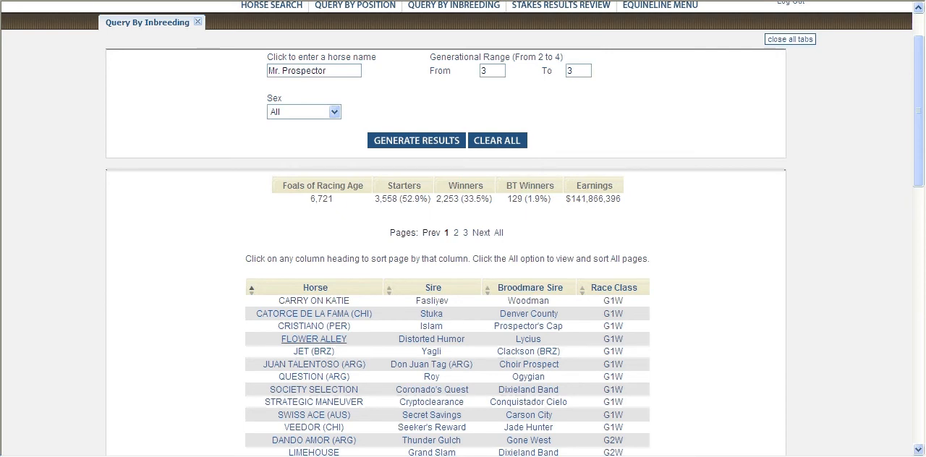
Step: Open Flower Alley's pedigree tab, then return to the Query By Inbreeding tab
left_click(313, 338)
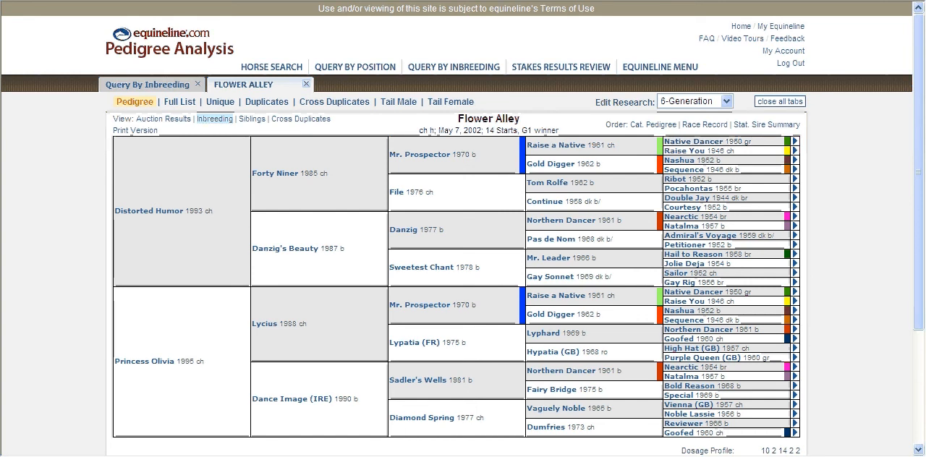
left_click(145, 84)
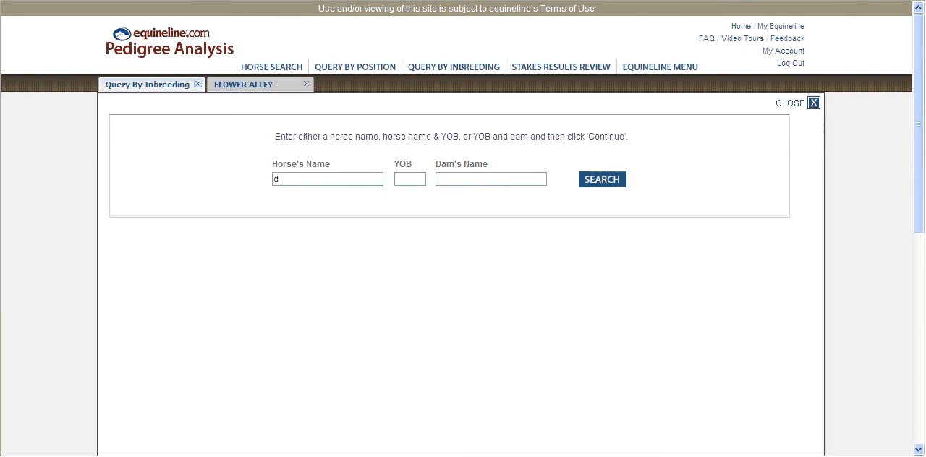
Step: Run the 3x3 query for Deputy Minister, getting 176 foals, then clear the form
type("deputy mi")
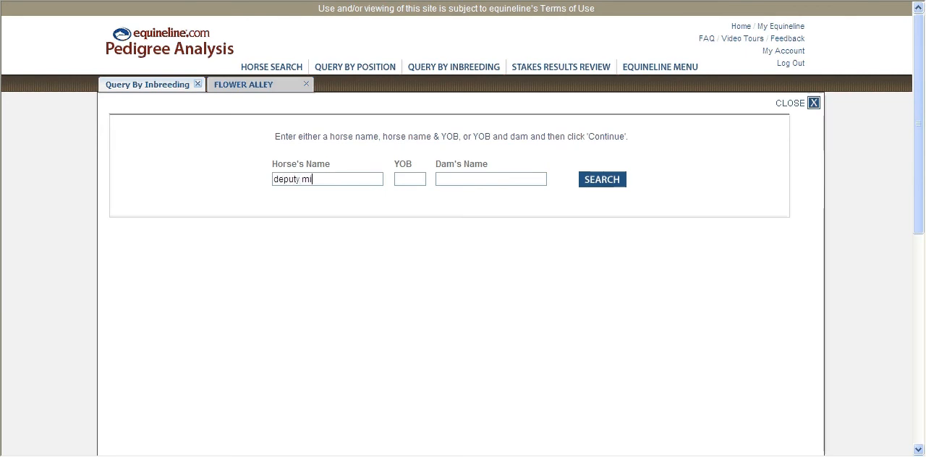
type("inister")
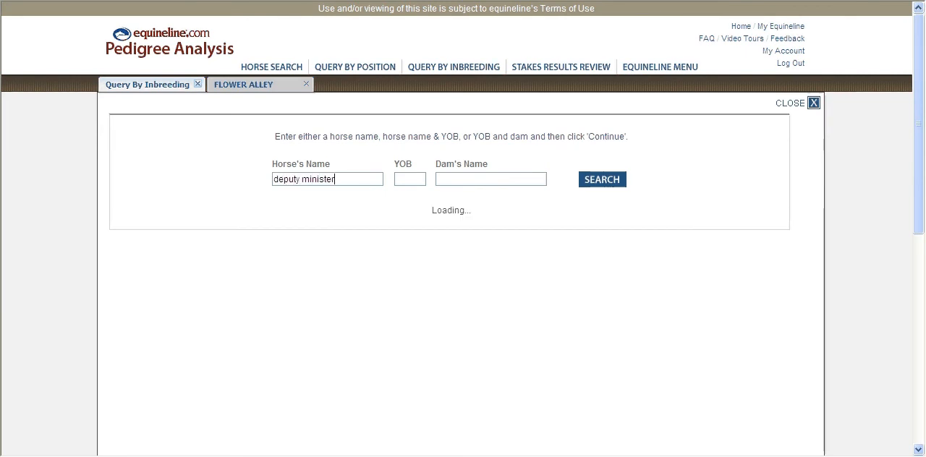
left_click(601, 179)
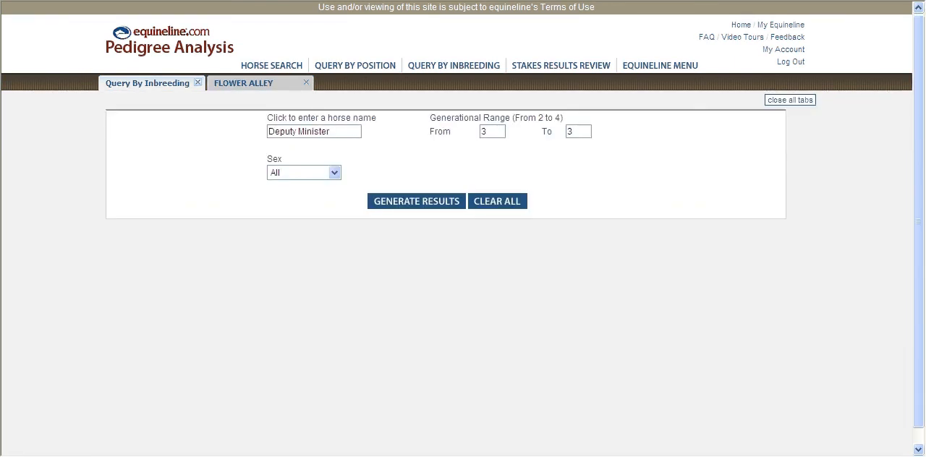
left_click(416, 201)
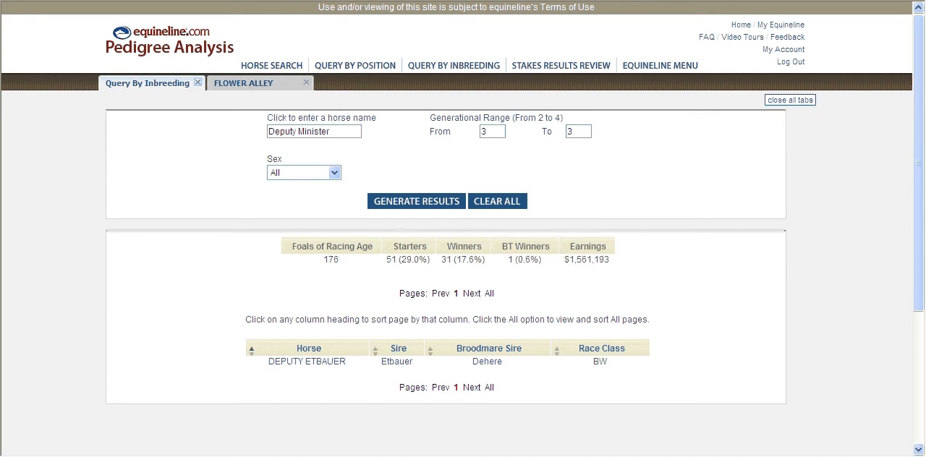
left_click(496, 200)
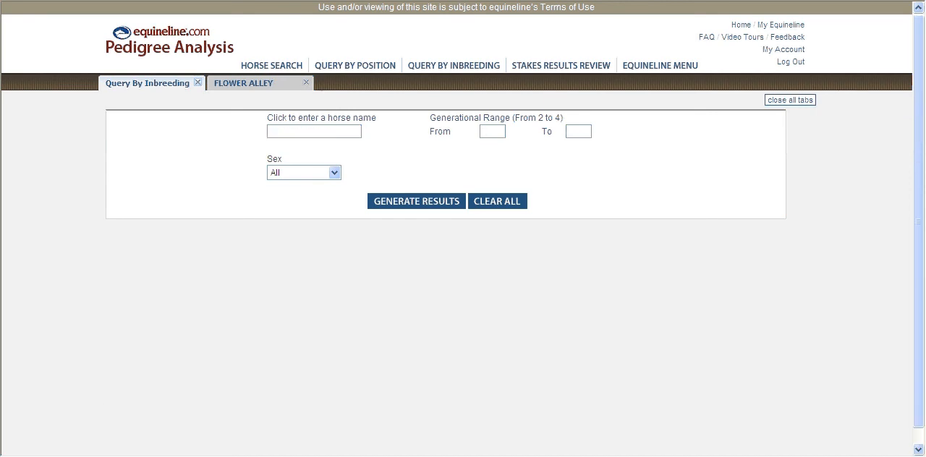